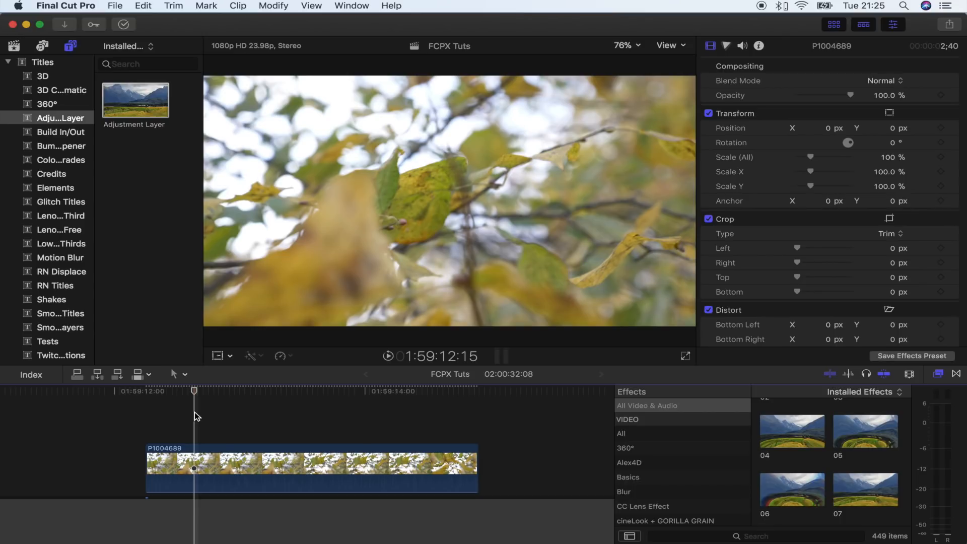
Place an Adjustment Layer title above the leaf clip and select it.
{"action": "left_click", "coordinate": [135, 100]}
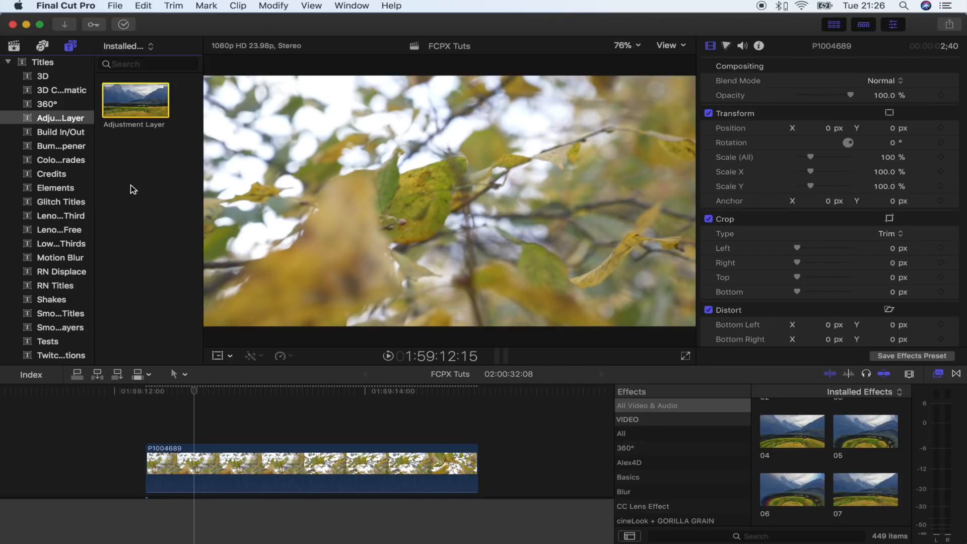
{"action": "mouse_move", "coordinate": [132, 149]}
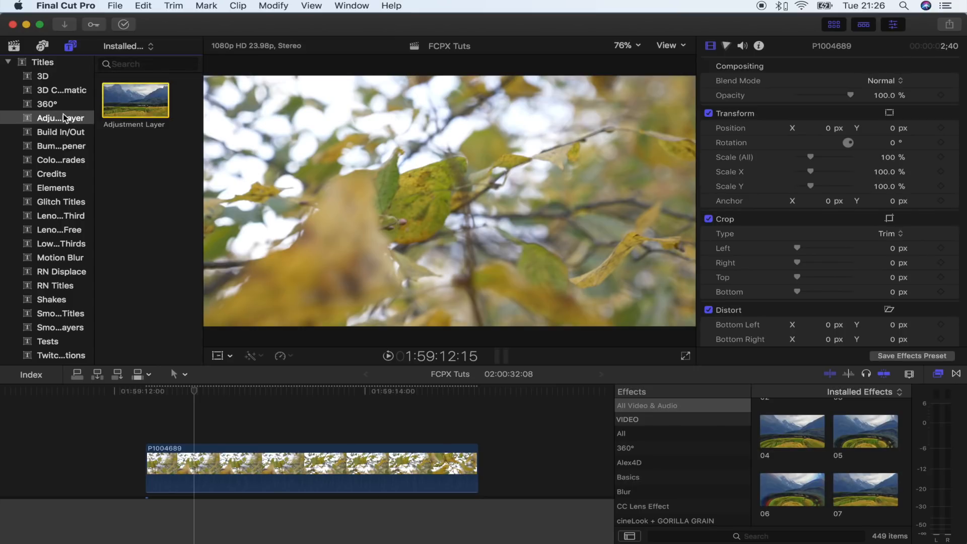
{"action": "left_click_drag", "start_coordinate": [135, 100], "coordinate": [173, 423]}
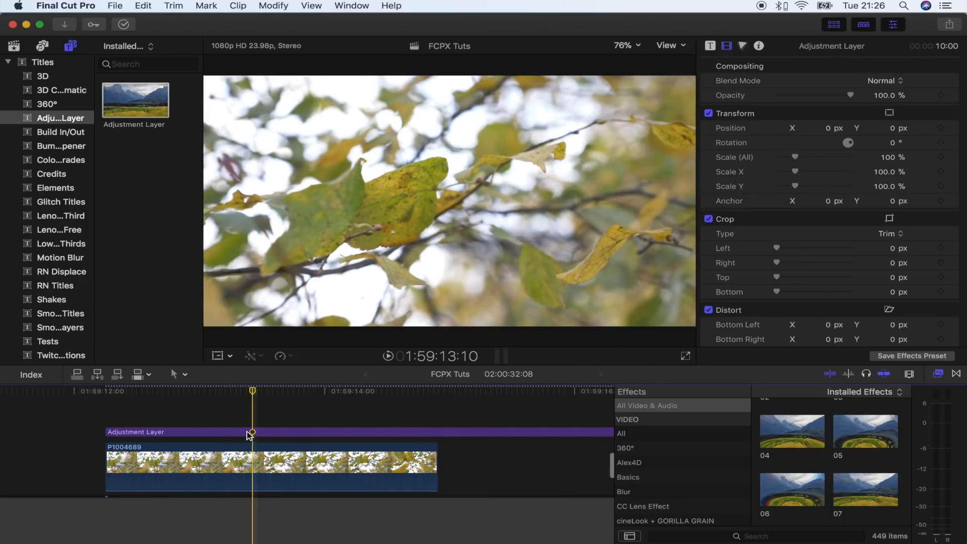
{"action": "left_click", "coordinate": [337, 432]}
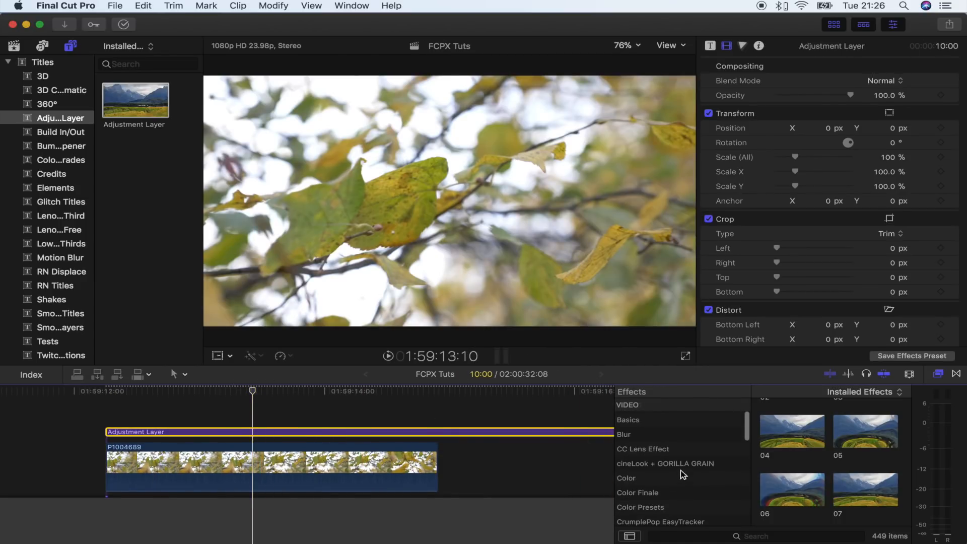
Filter the Effects browser to the Color category.
{"action": "left_click", "coordinate": [626, 478]}
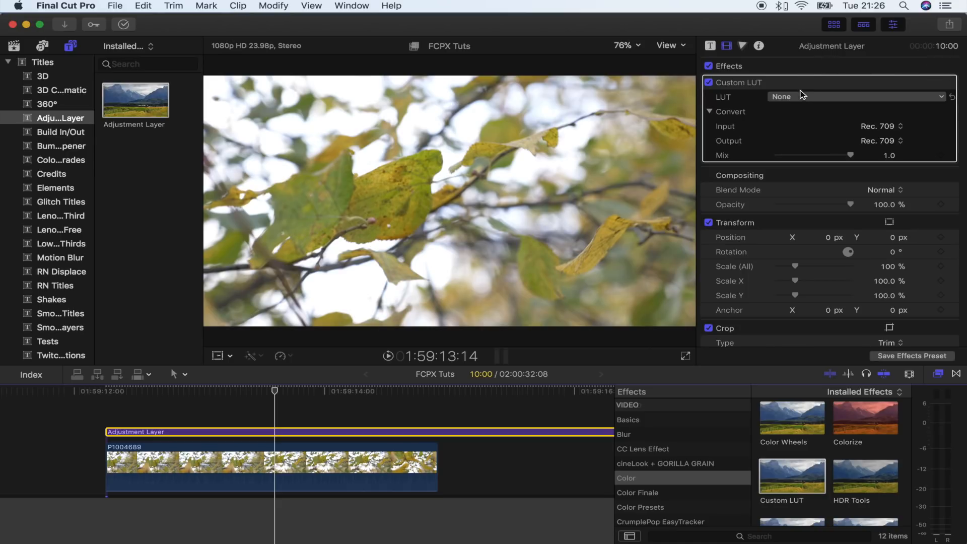
{"action": "mouse_move", "coordinate": [806, 100]}
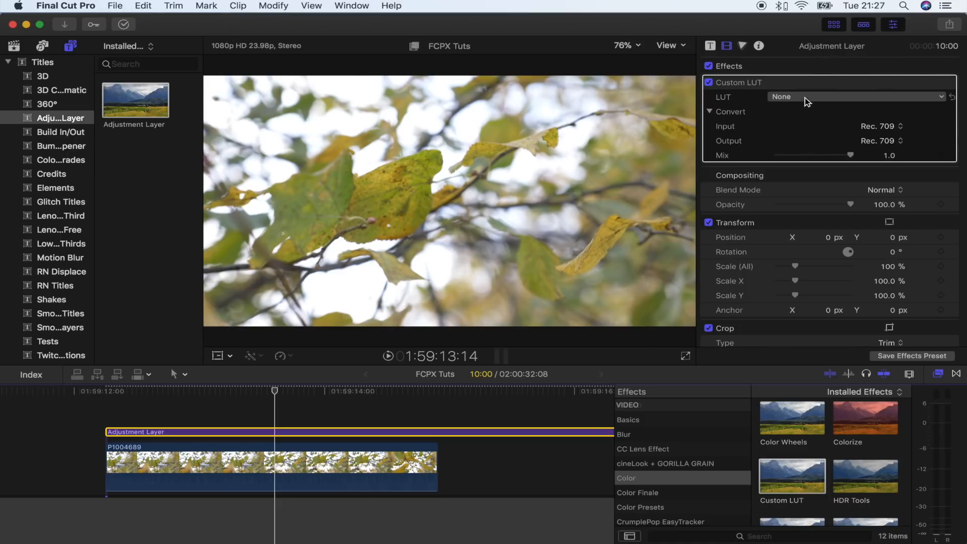
{"action": "left_click", "coordinate": [856, 96]}
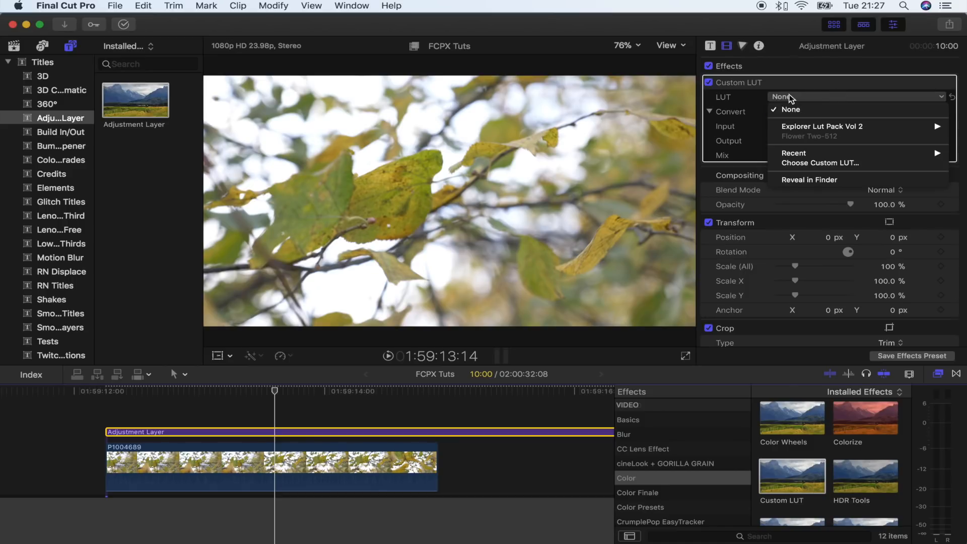
{"action": "mouse_move", "coordinate": [808, 162]}
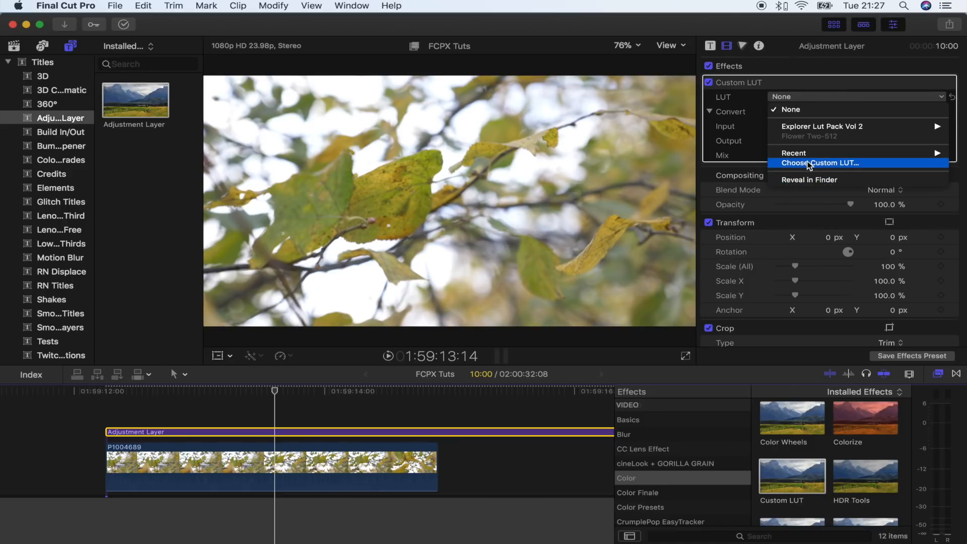
{"action": "left_click", "coordinate": [814, 163]}
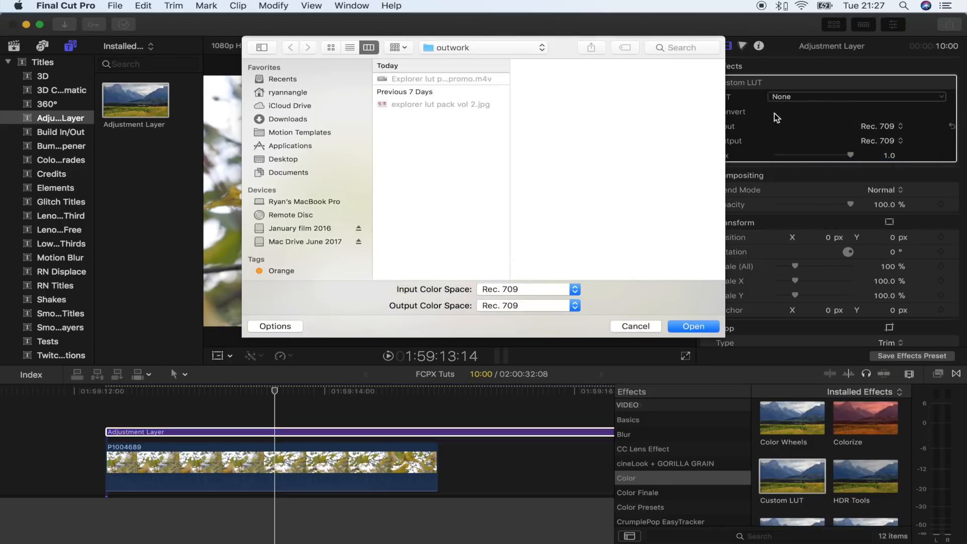
{"action": "mouse_move", "coordinate": [304, 160]}
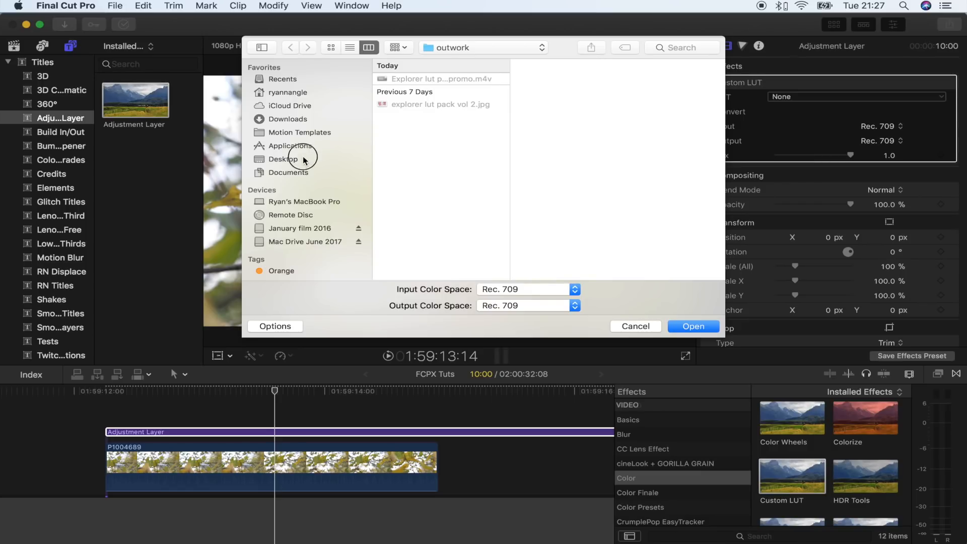
{"action": "left_click", "coordinate": [282, 159]}
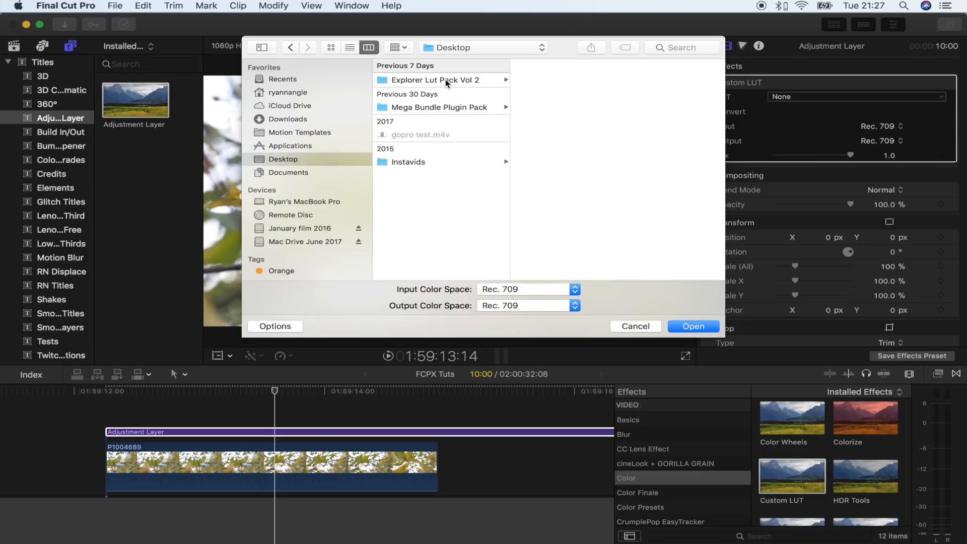
{"action": "left_click", "coordinate": [433, 80]}
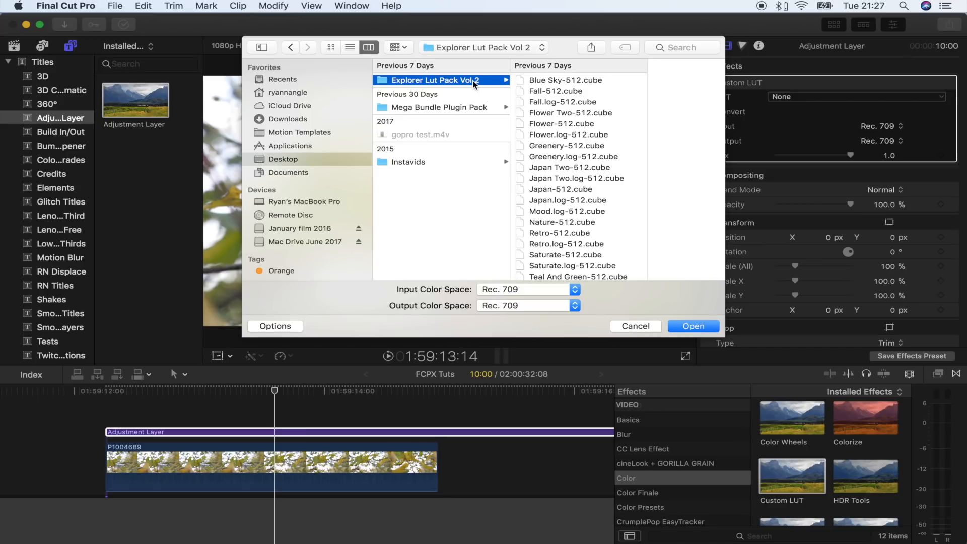
{"action": "mouse_move", "coordinate": [489, 81]}
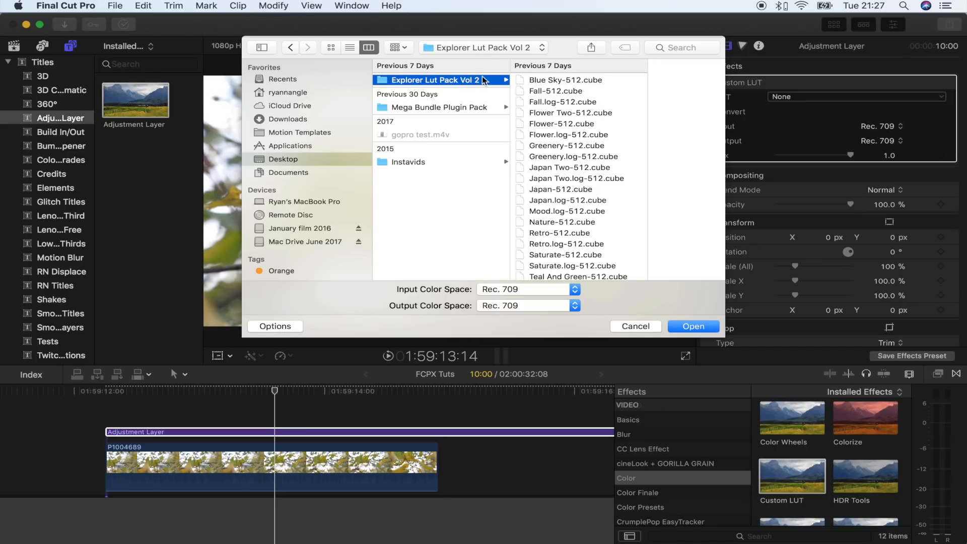
{"action": "mouse_move", "coordinate": [603, 203]}
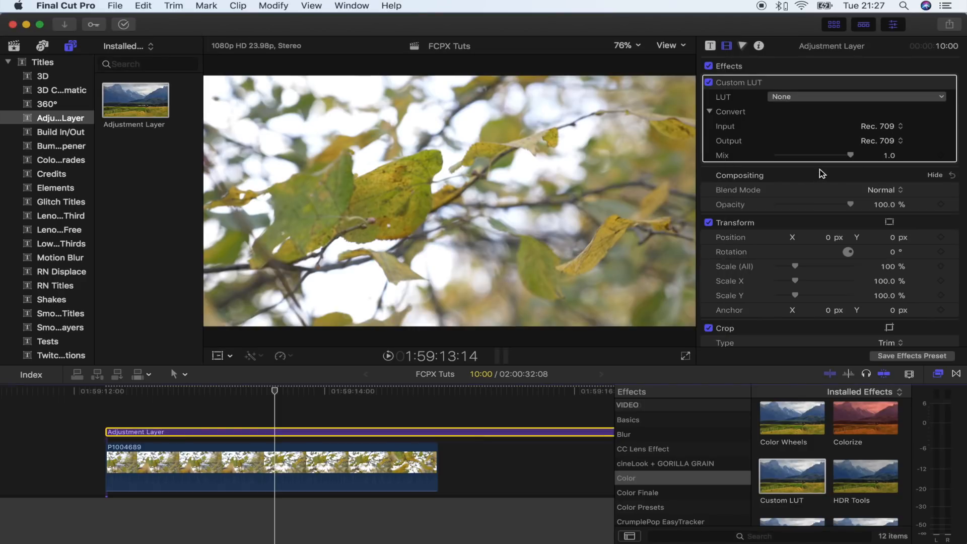
{"action": "left_click", "coordinate": [856, 97]}
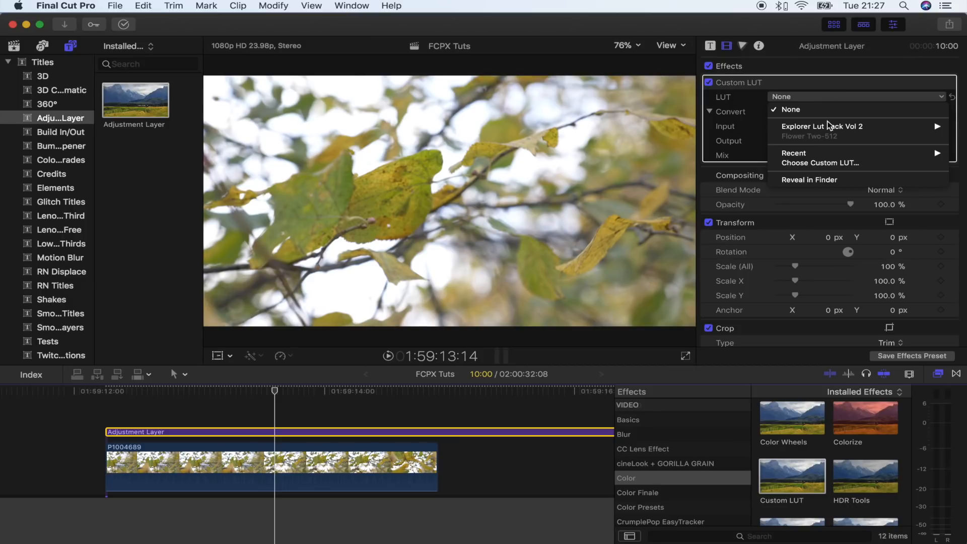
{"action": "mouse_move", "coordinate": [830, 111]}
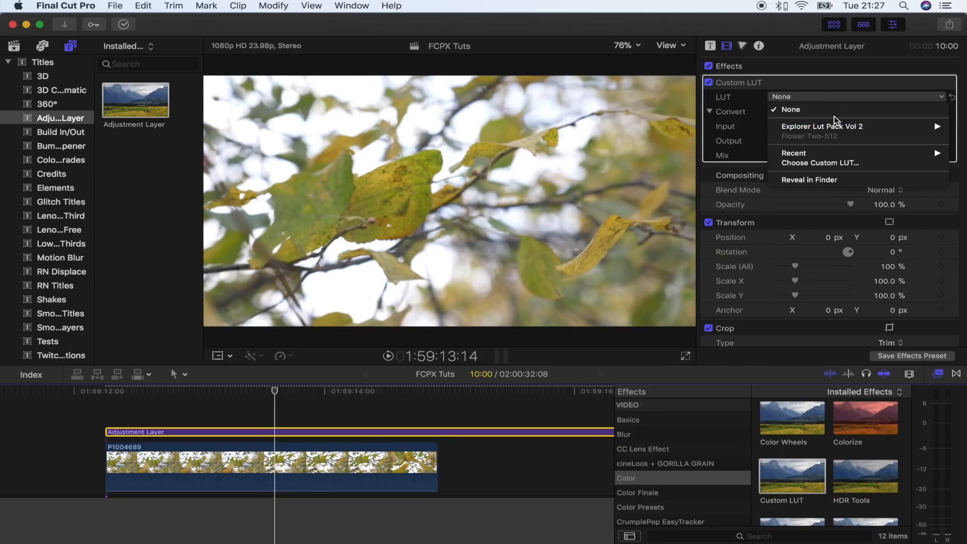
{"action": "mouse_move", "coordinate": [813, 124]}
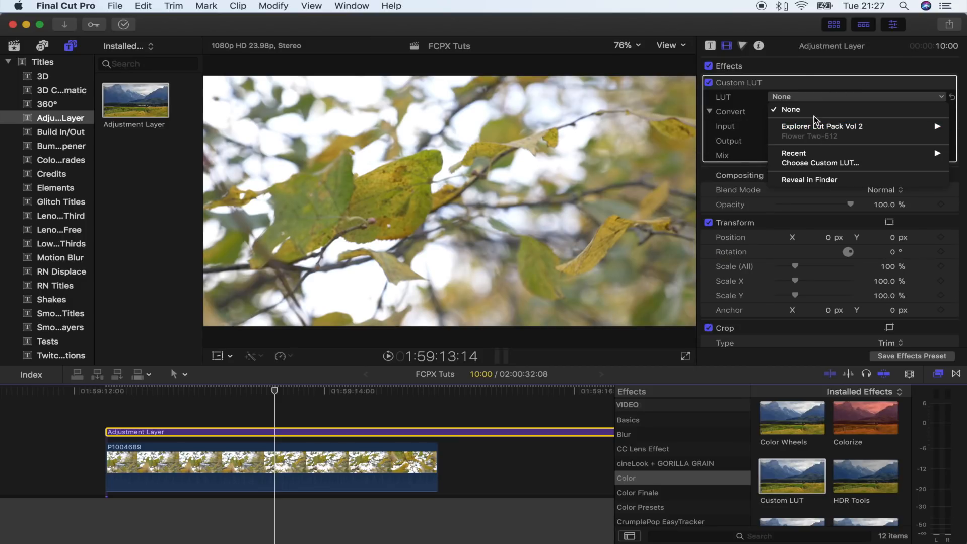
{"action": "mouse_move", "coordinate": [822, 127]}
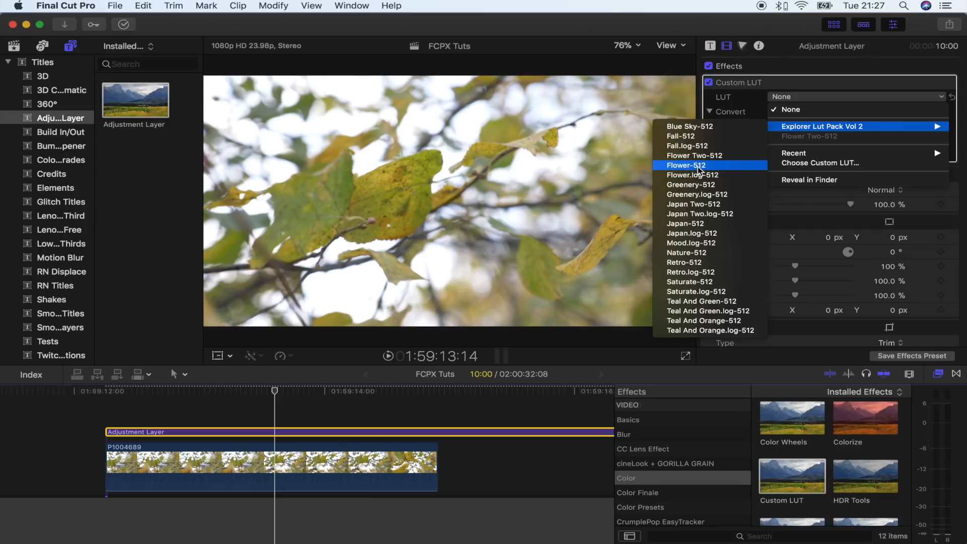
Confirm Flower.log-512 in the Custom LUT and skim to a later leaf frame.
{"action": "left_click", "coordinate": [692, 175]}
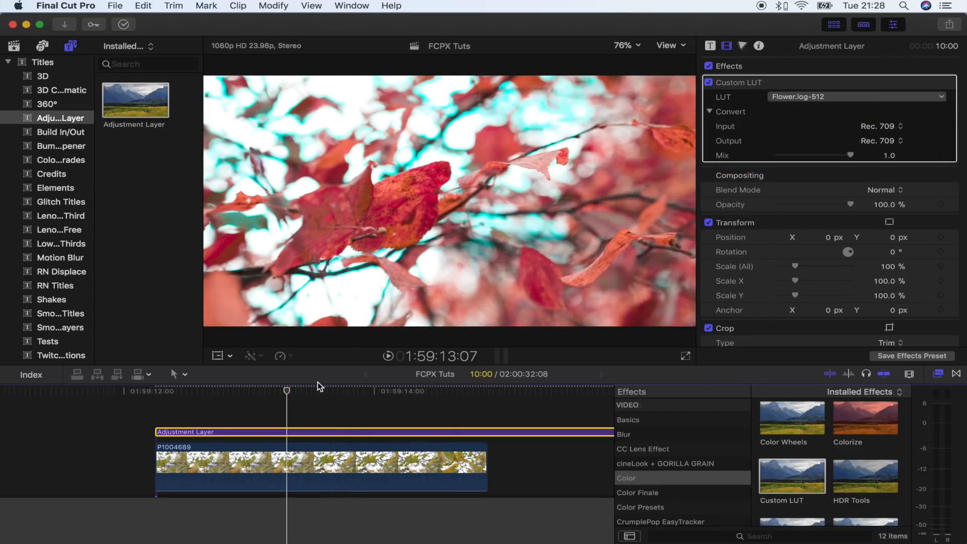
{"action": "left_click_drag", "start_coordinate": [286, 391], "coordinate": [327, 391]}
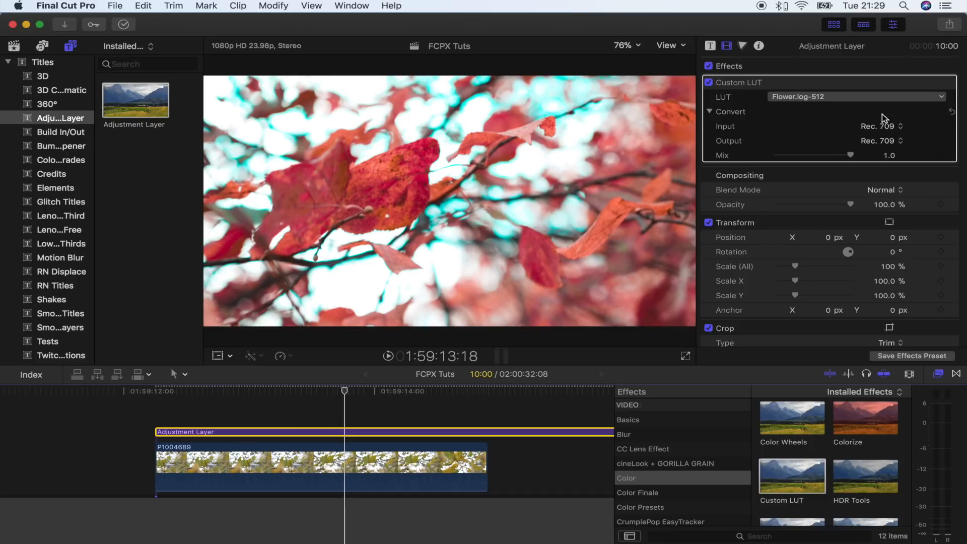
{"action": "mouse_move", "coordinate": [873, 135]}
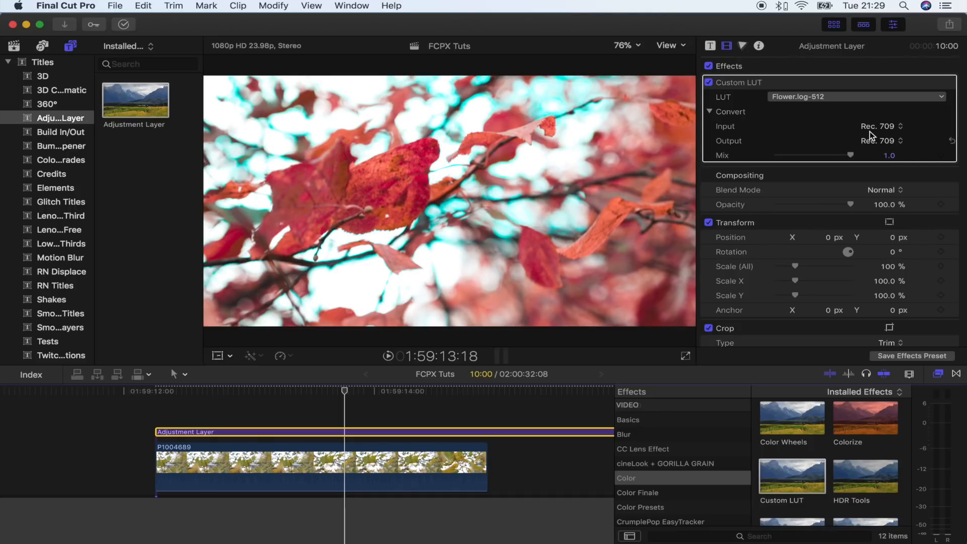
Set both the LUT conversion input and output color spaces to Rec. 2020.
{"action": "left_click", "coordinate": [884, 126]}
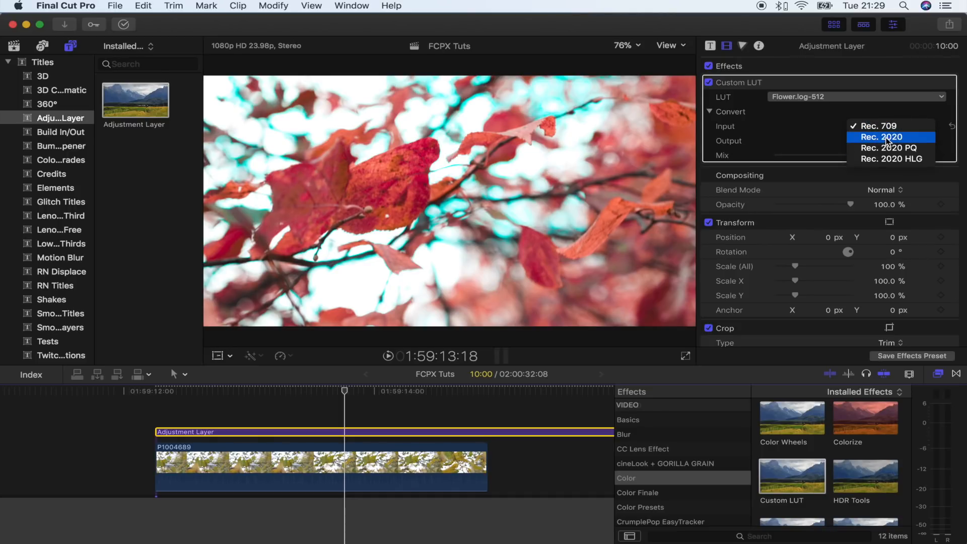
{"action": "left_click", "coordinate": [881, 137]}
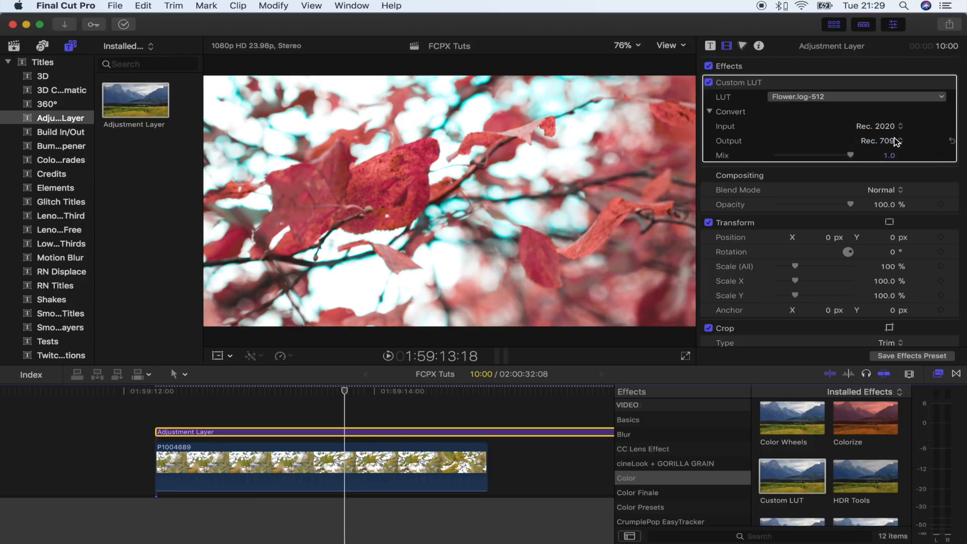
{"action": "left_click", "coordinate": [903, 140]}
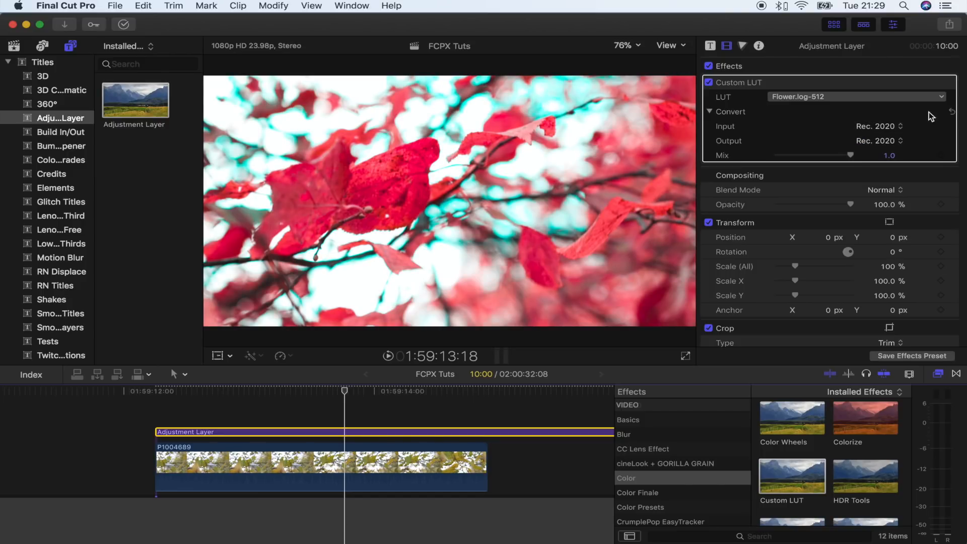
{"action": "mouse_move", "coordinate": [883, 144]}
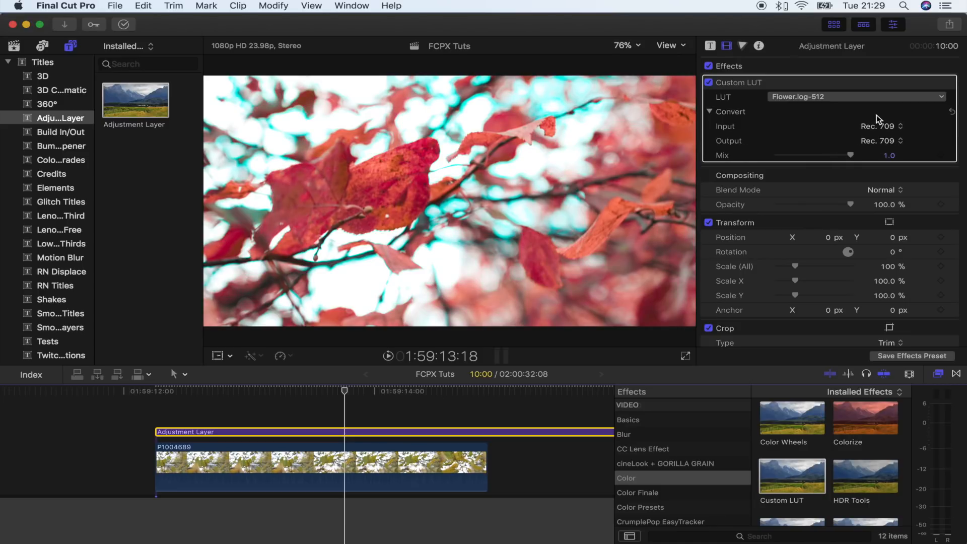
{"action": "left_click", "coordinate": [878, 126]}
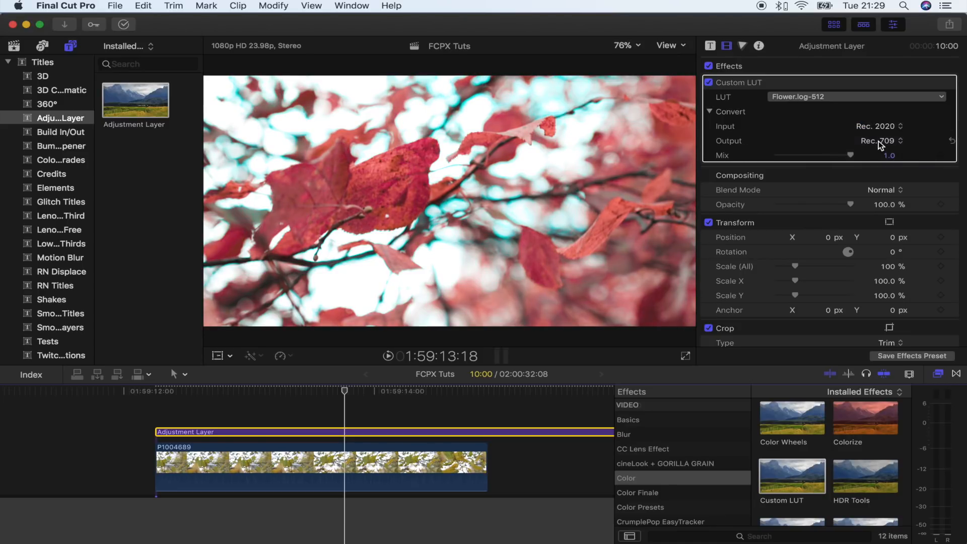
{"action": "left_click", "coordinate": [885, 141]}
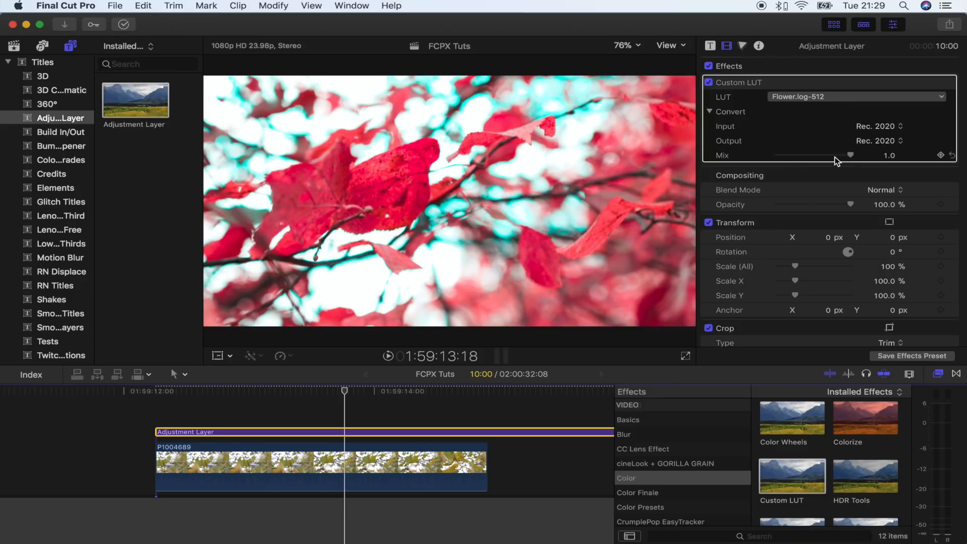
{"action": "left_click_drag", "start_coordinate": [851, 155], "coordinate": [830, 154]}
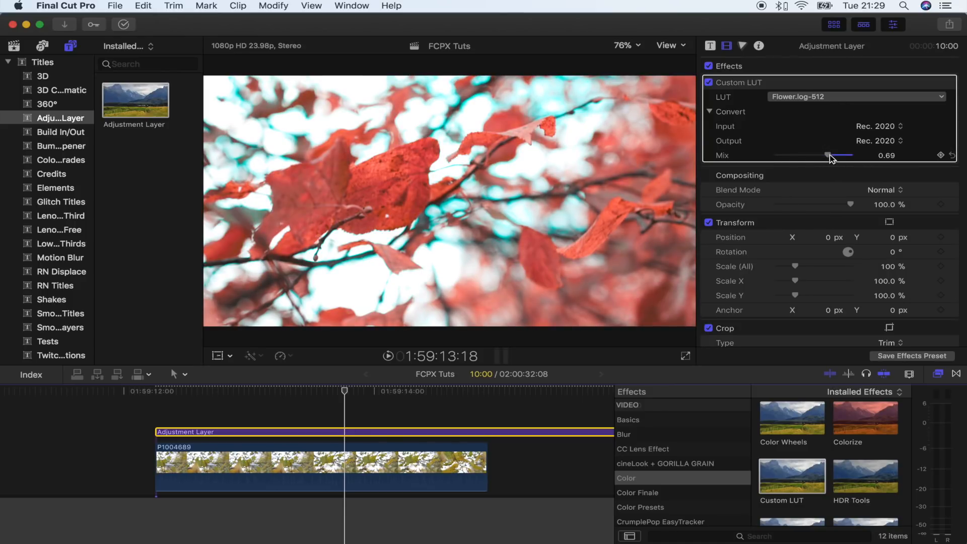
{"action": "left_click_drag", "start_coordinate": [849, 156], "coordinate": [788, 156]}
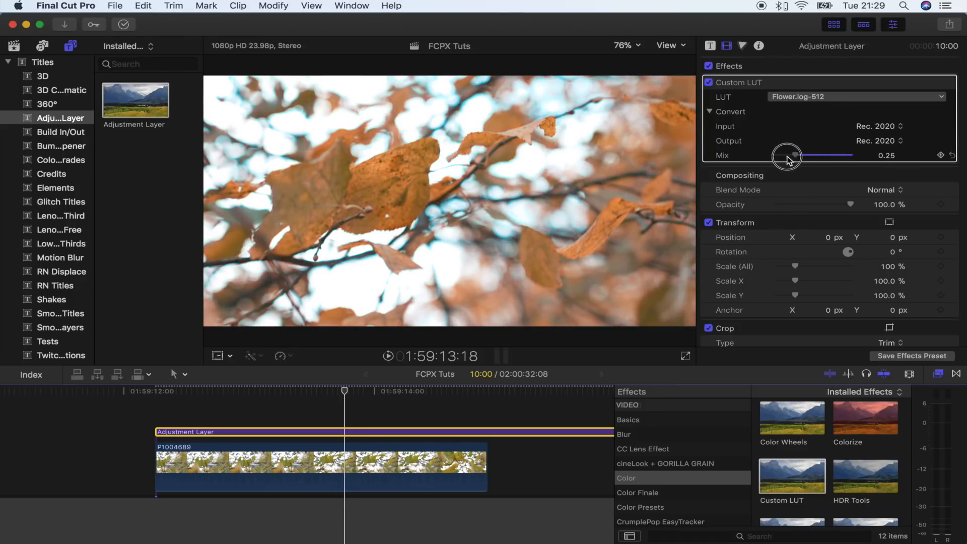
{"action": "left_click_drag", "start_coordinate": [788, 156], "coordinate": [822, 155]}
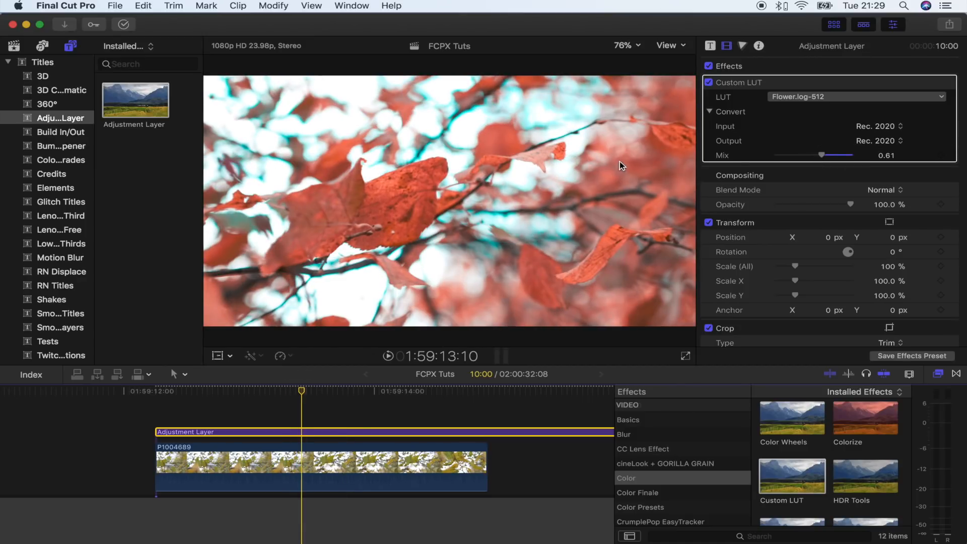
{"action": "left_click_drag", "start_coordinate": [821, 154], "coordinate": [857, 154]}
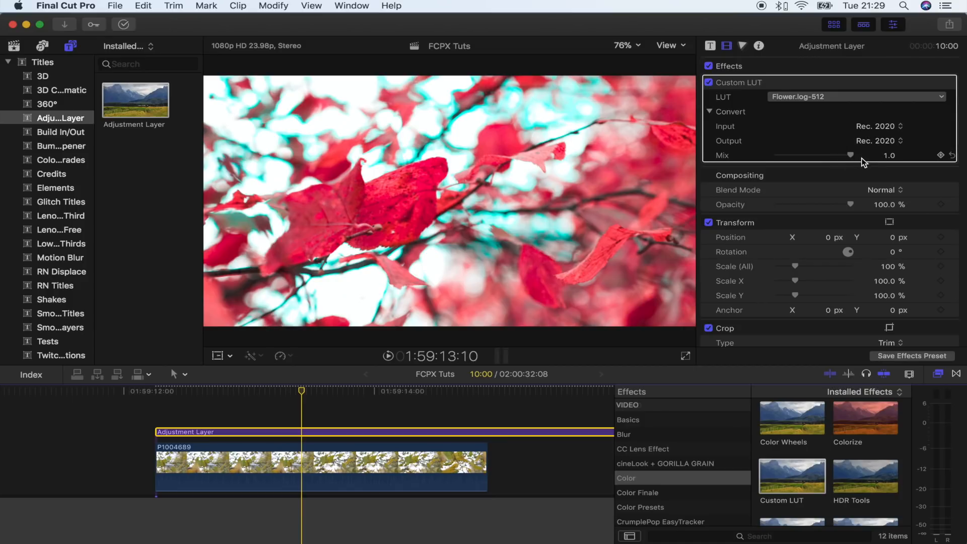
{"action": "left_click_drag", "start_coordinate": [866, 154], "coordinate": [826, 154]}
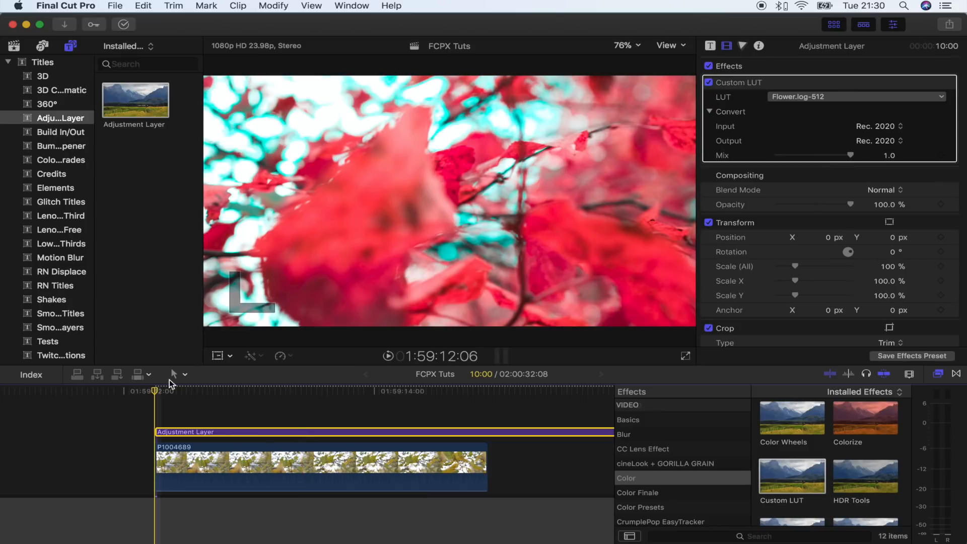
Keyframe LUT Mix at 0 at the clip start and 1.0 later, then preview.
{"action": "left_click_drag", "start_coordinate": [850, 154], "coordinate": [776, 154]}
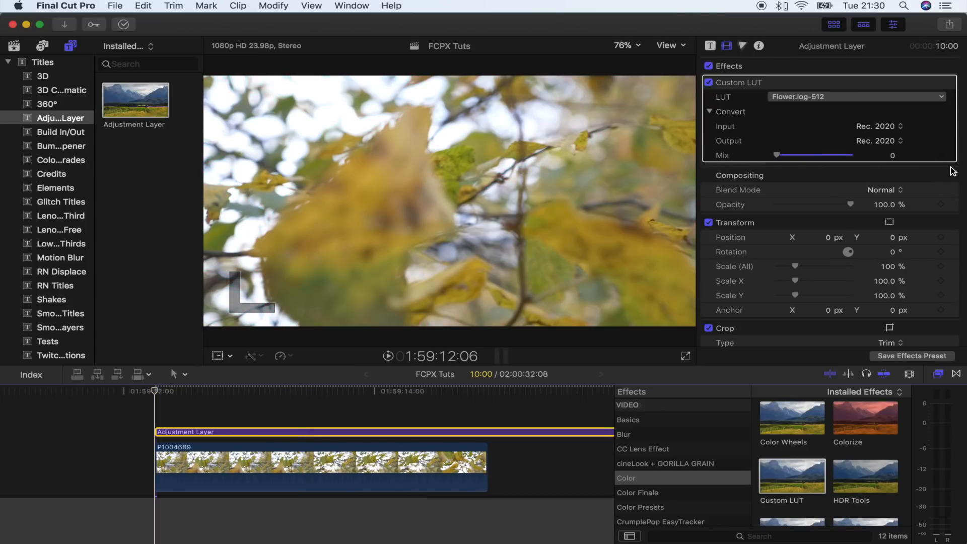
{"action": "mouse_move", "coordinate": [939, 157]}
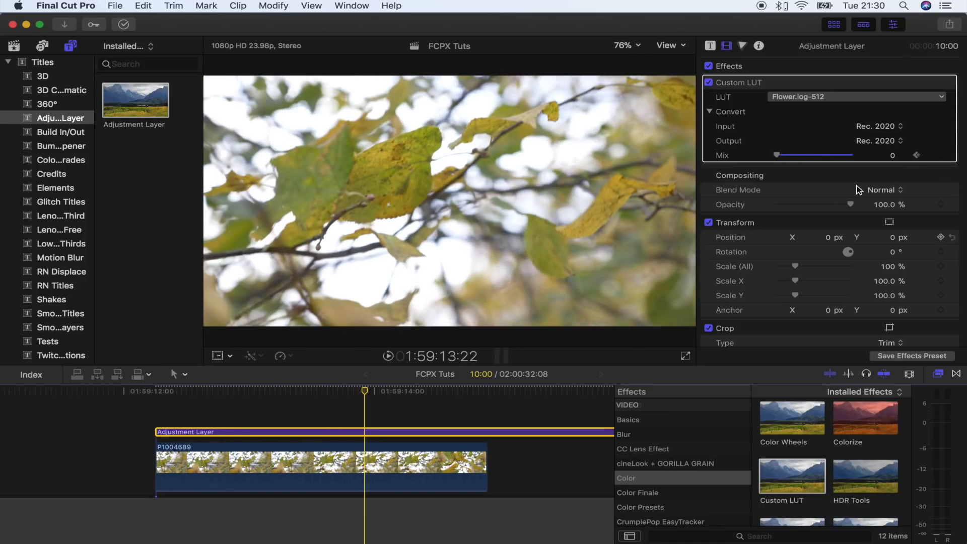
{"action": "left_click_drag", "start_coordinate": [777, 155], "coordinate": [849, 154]}
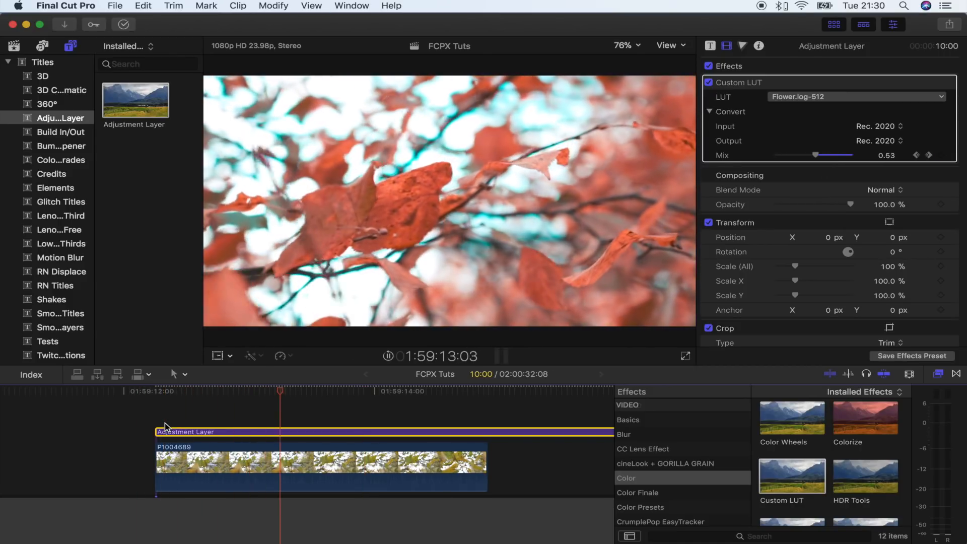
{"action": "left_click_drag", "start_coordinate": [814, 155], "coordinate": [851, 154]}
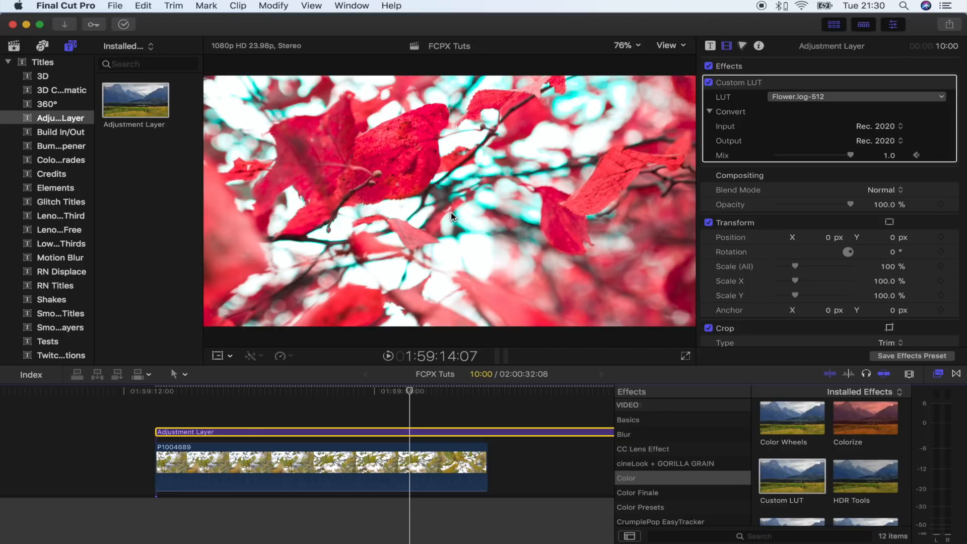